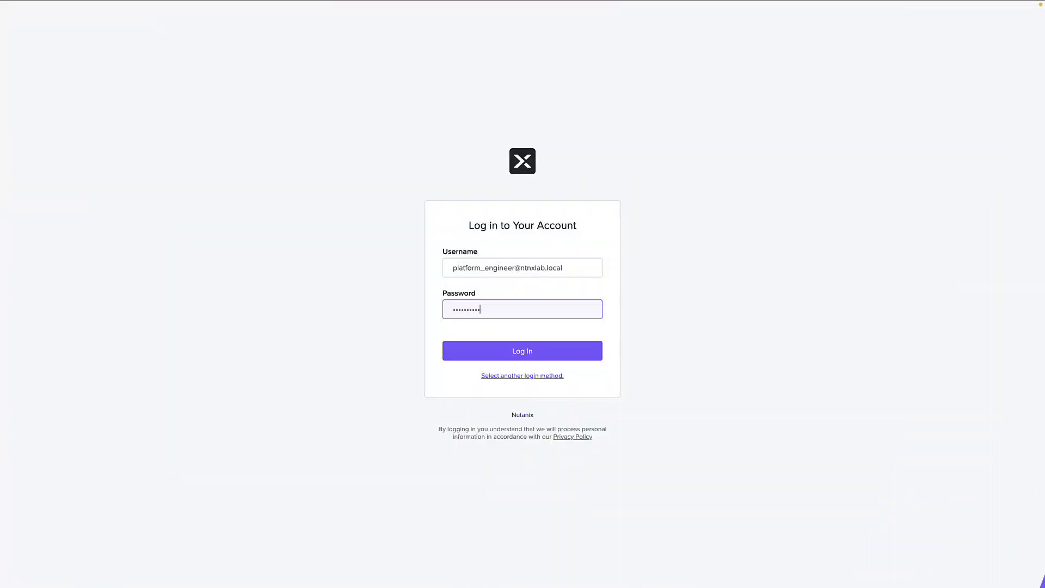
# Step: Log in as a platform engineer and reach the Workspaces list
pyautogui.click(523, 350)
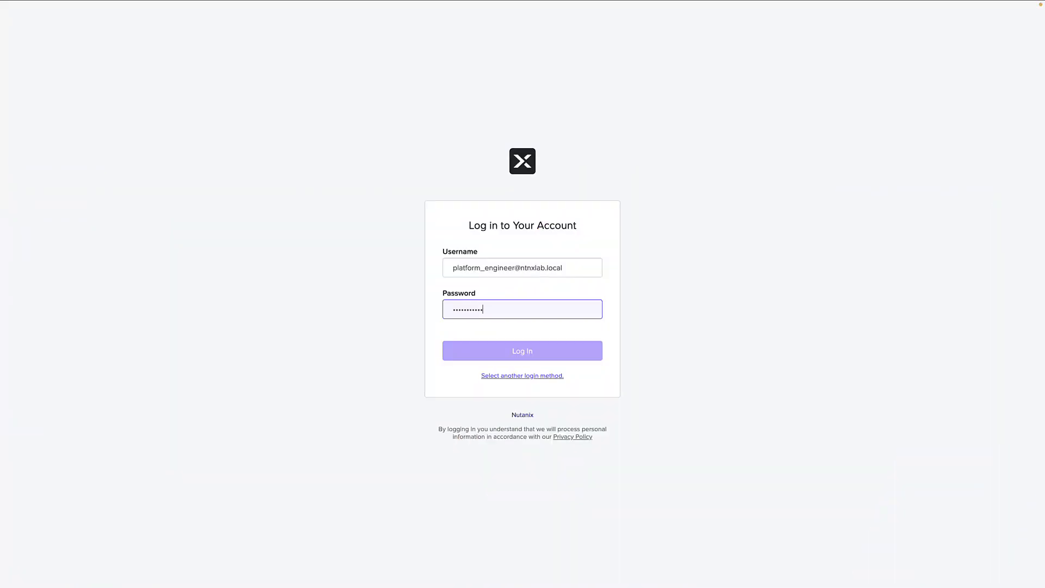
pyautogui.click(521, 351)
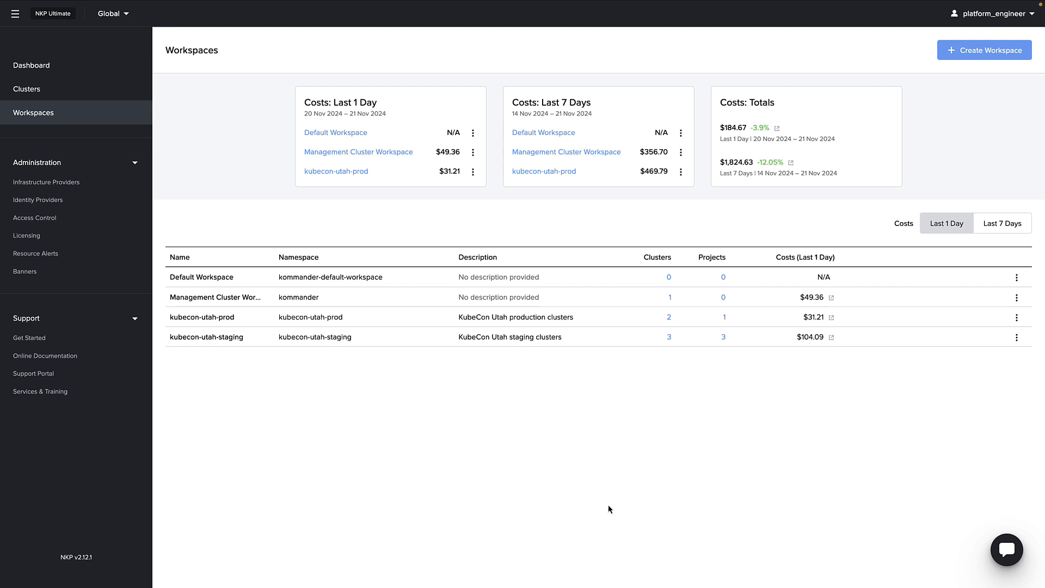
pyautogui.moveTo(985, 50)
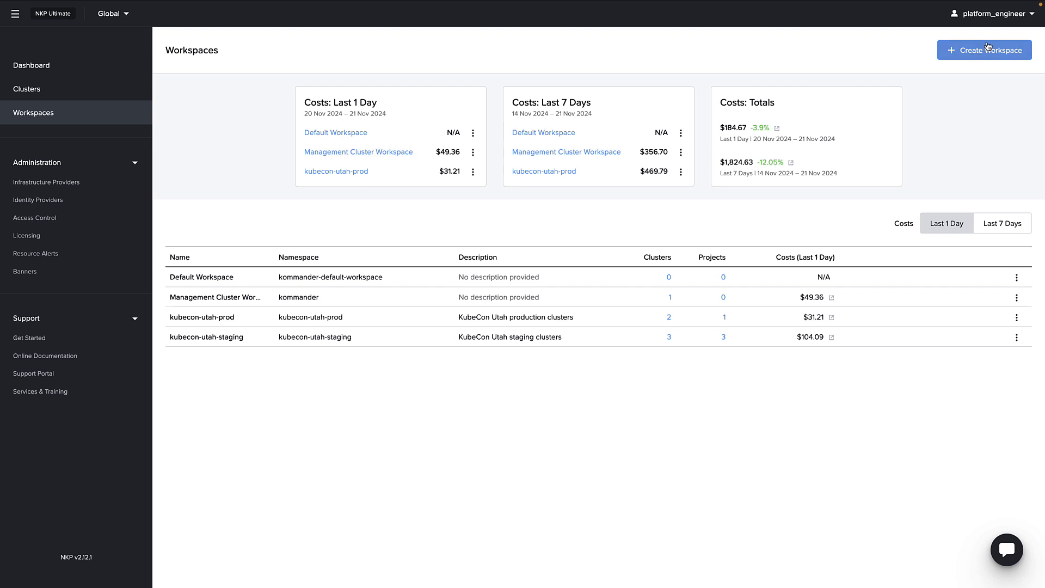
# Step: Create workspace prod-india with a production description and labels team=prod, location=india, project=modern-app
pyautogui.click(984, 50)
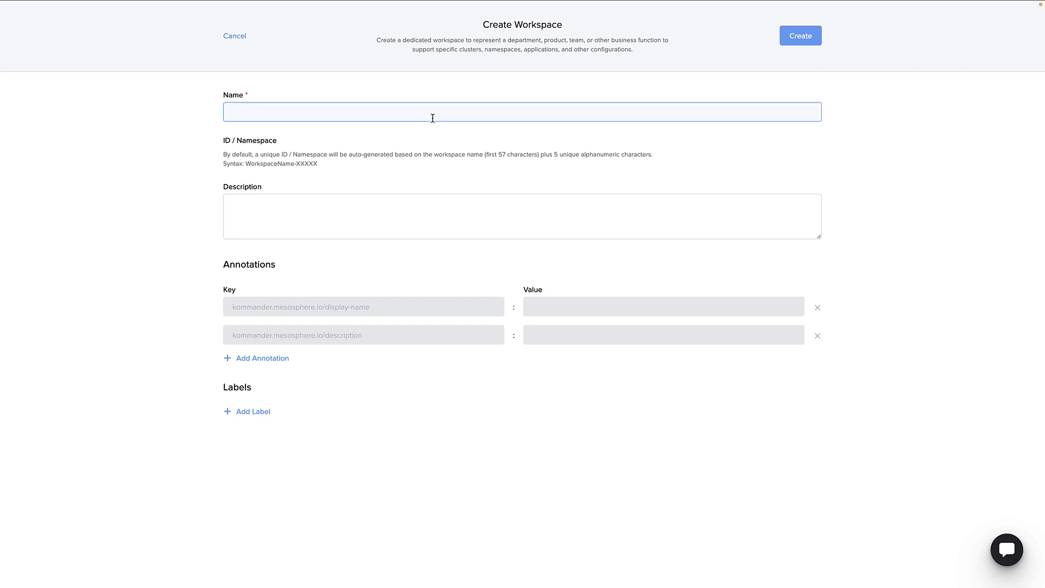
pyautogui.write('prod-india')
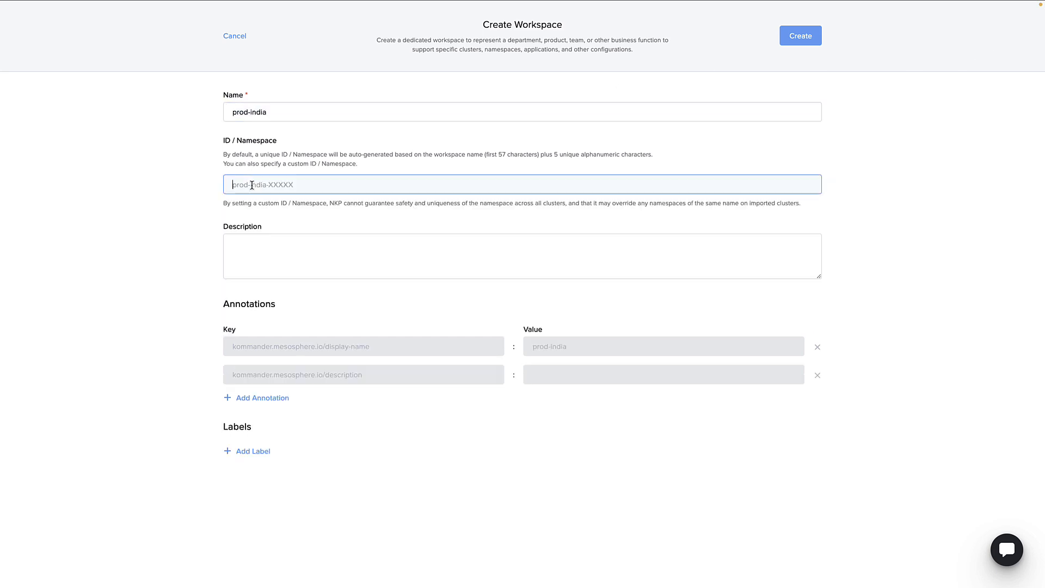
pyautogui.write('For Production team in Bangalore, India')
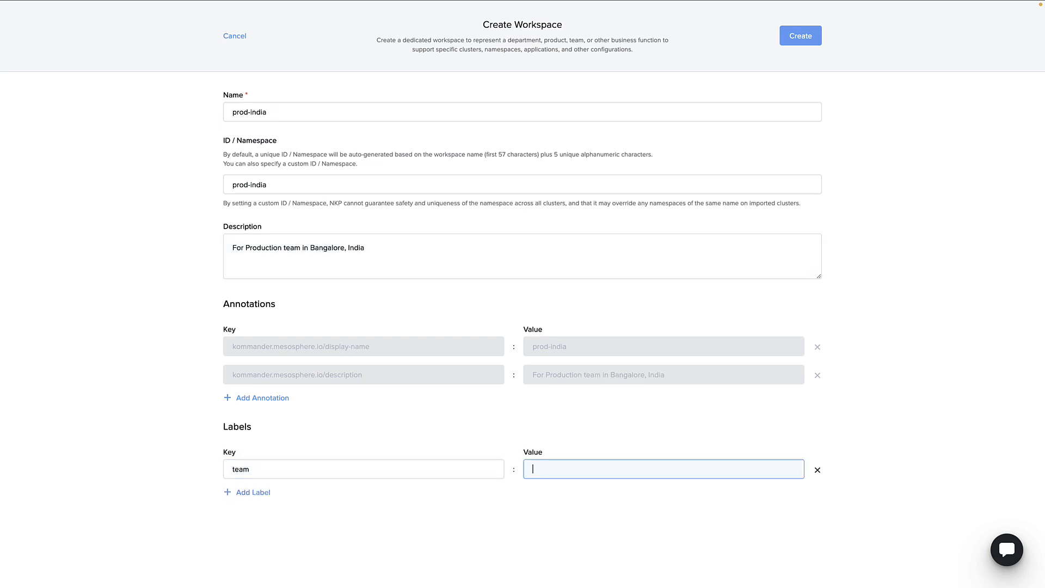
pyautogui.write('location')
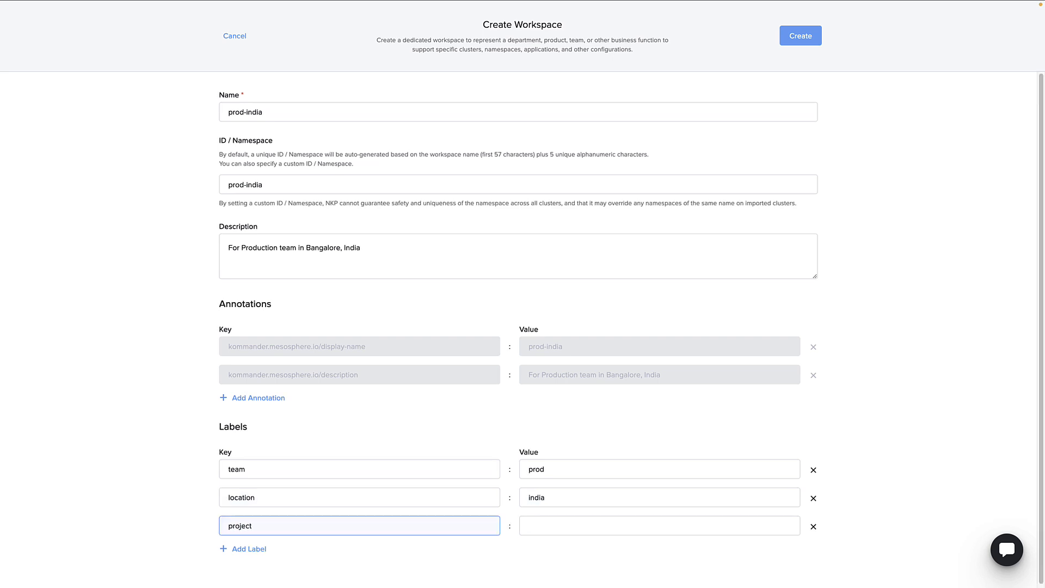
pyautogui.write('modern-aoo')
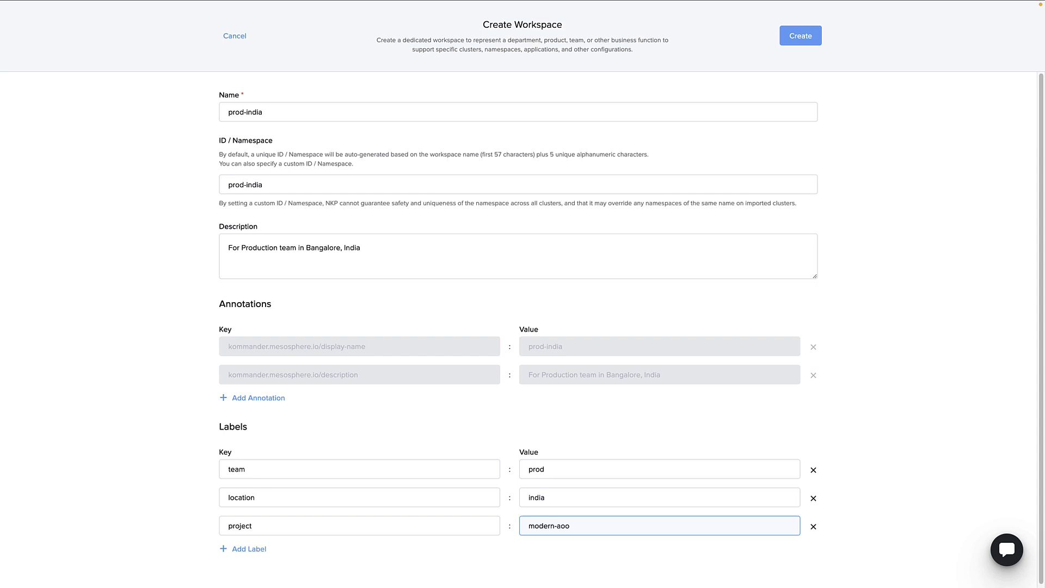
pyautogui.write('modern-app')
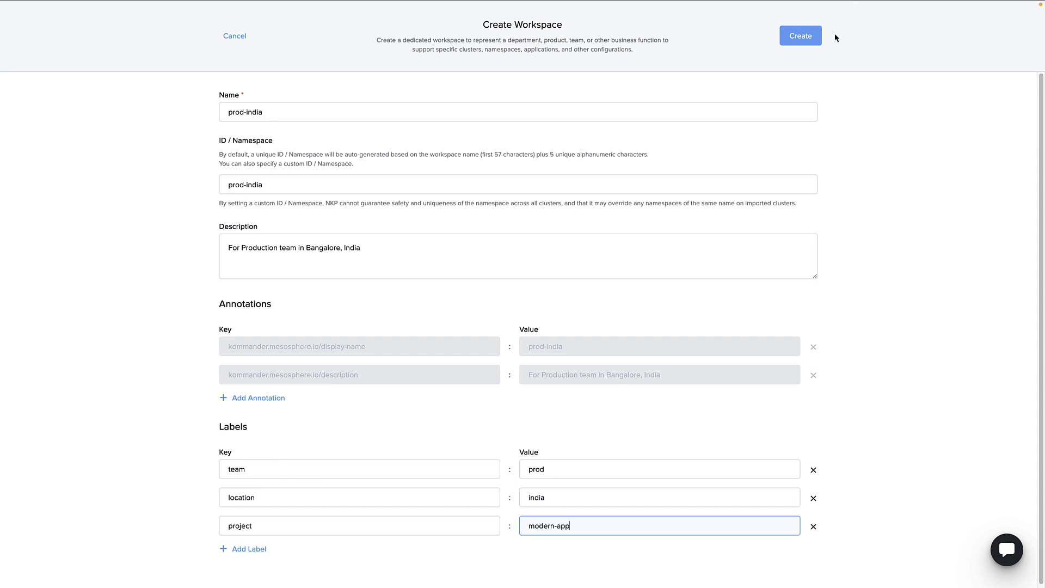
pyautogui.click(800, 35)
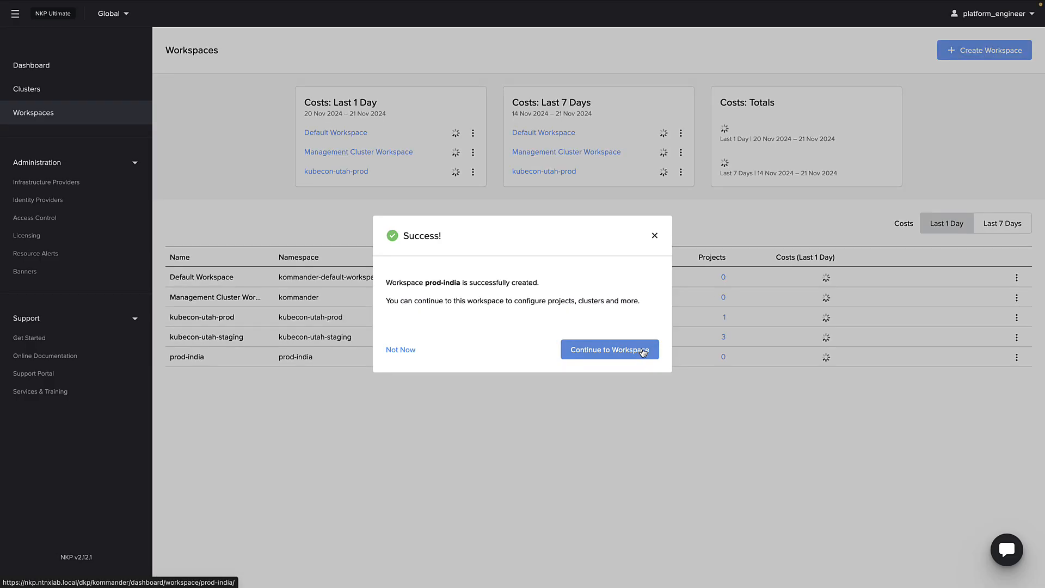
# Step: Continue into the prod-india workspace and choose Add Cluster from Actions
pyautogui.click(609, 349)
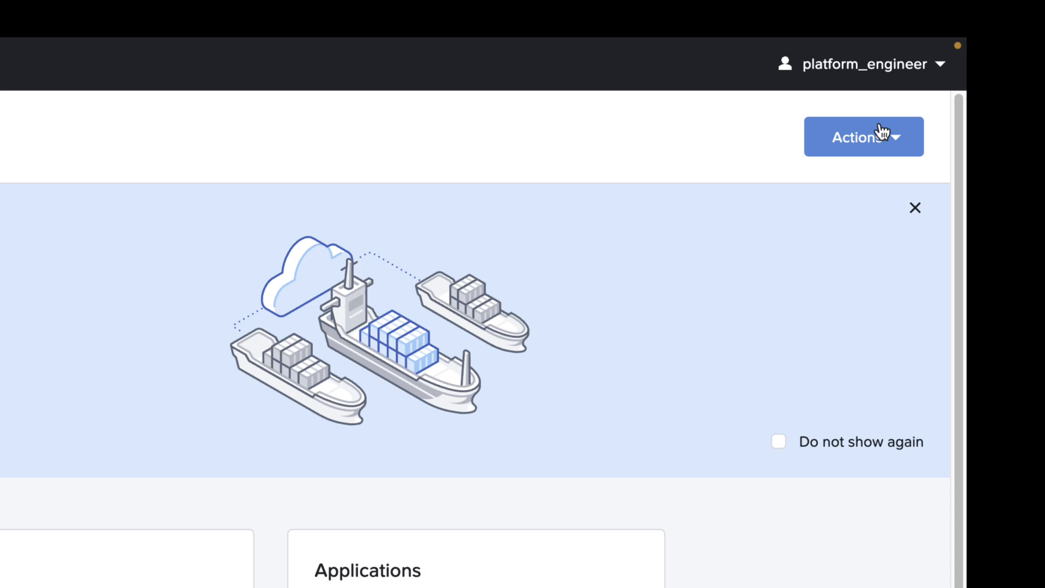
pyautogui.click(863, 136)
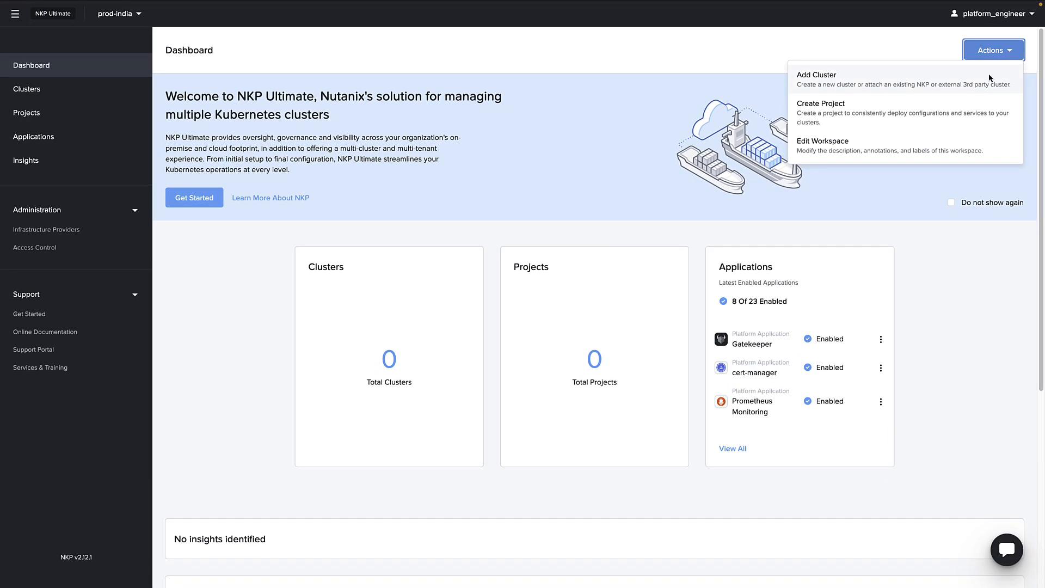
pyautogui.click(815, 74)
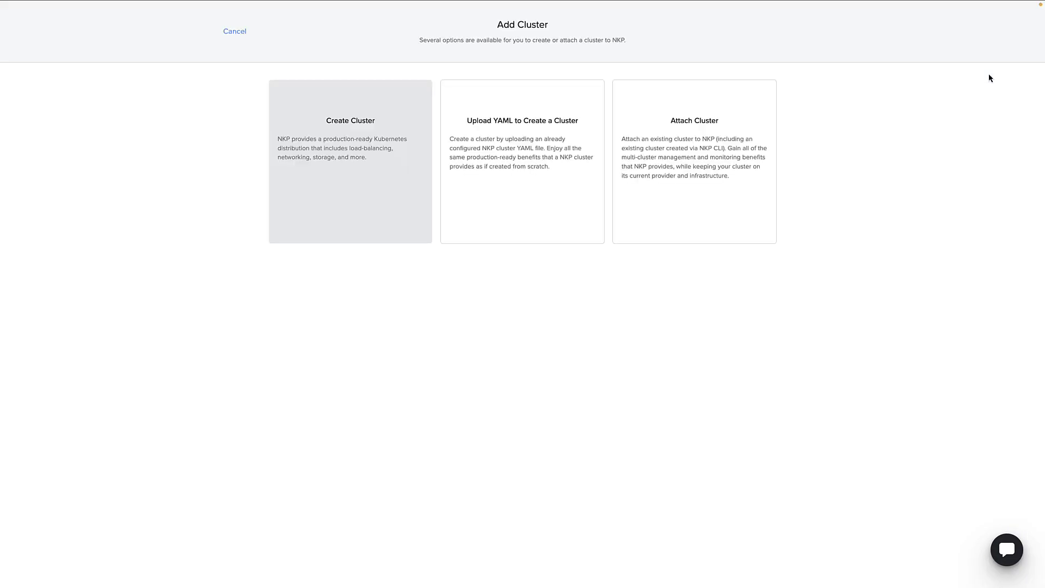
pyautogui.moveTo(916, 115)
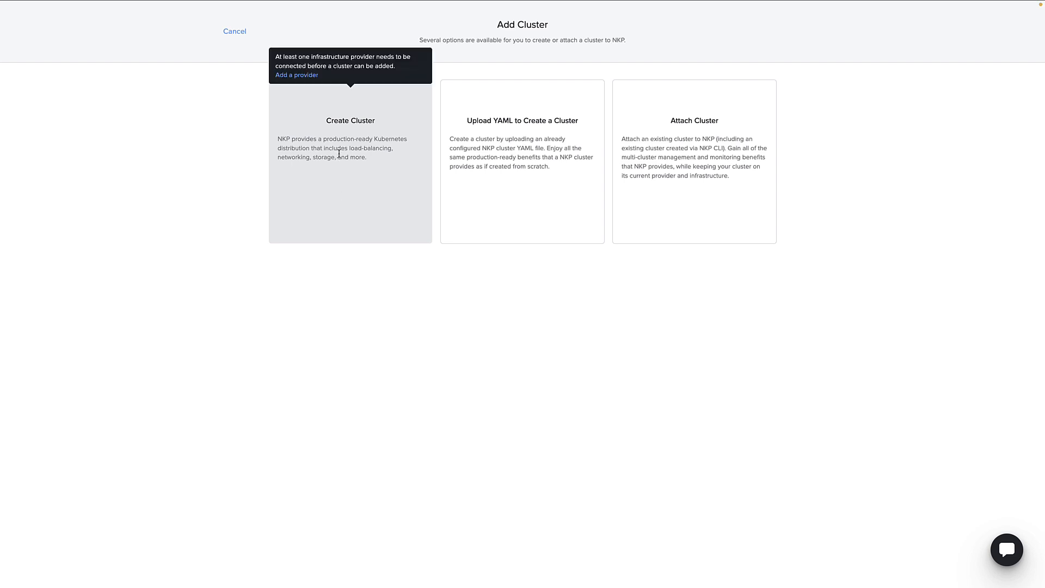
pyautogui.moveTo(296, 76)
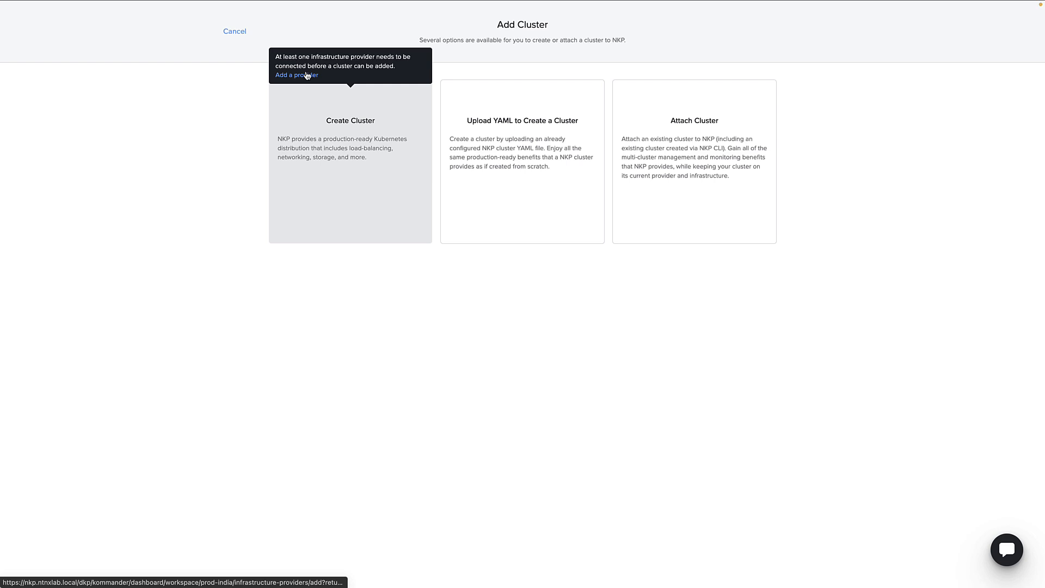
pyautogui.click(296, 75)
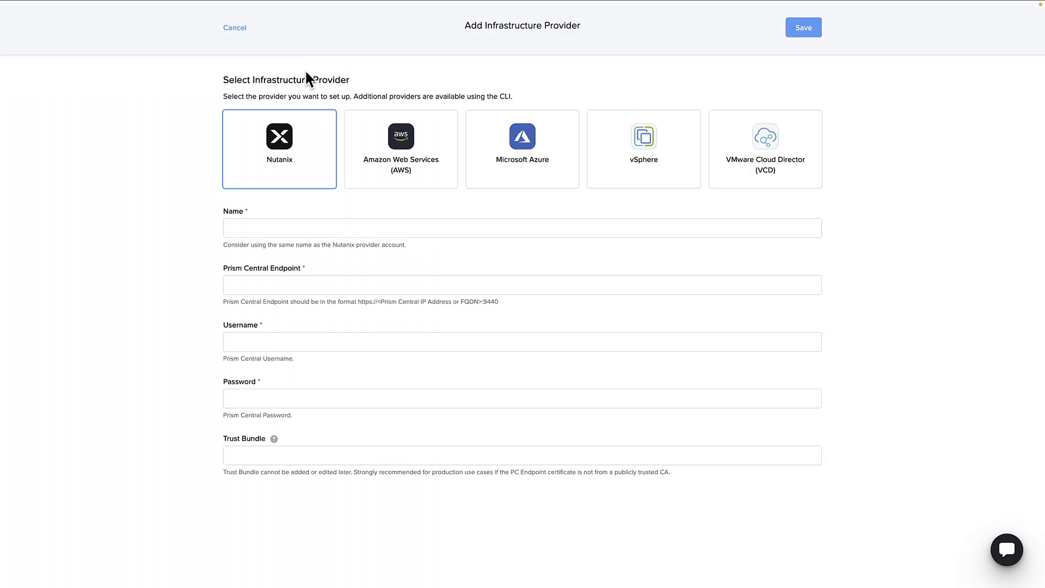
pyautogui.click(521, 227)
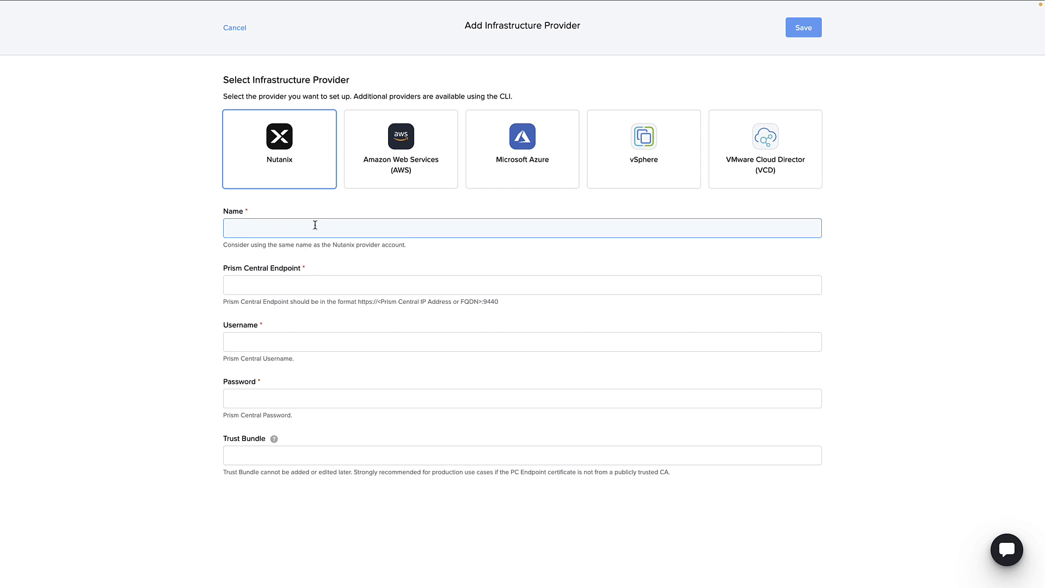
pyautogui.write('prod-pc')
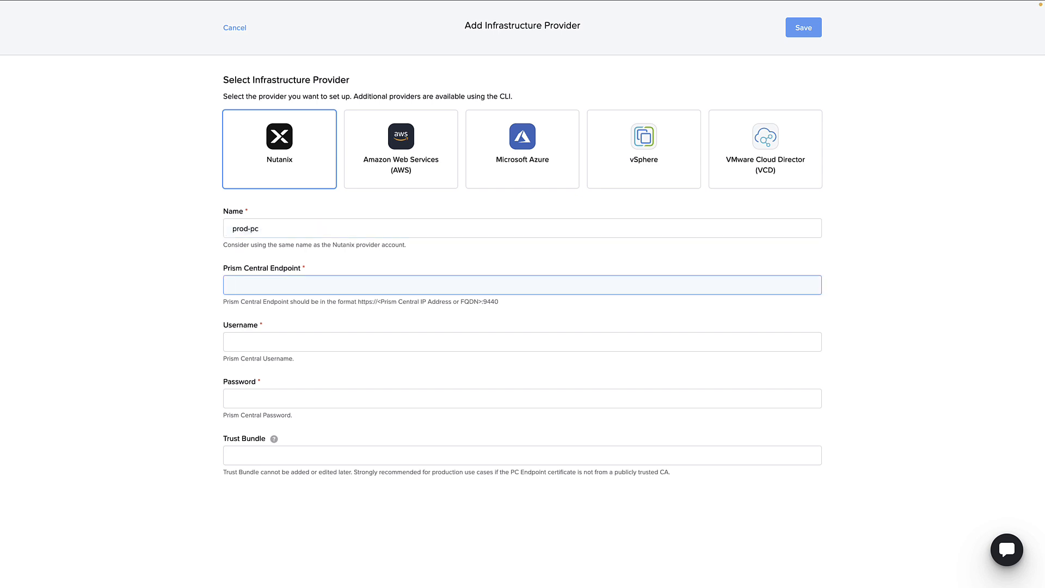
pyautogui.write('https://10.55.33.39:9440')
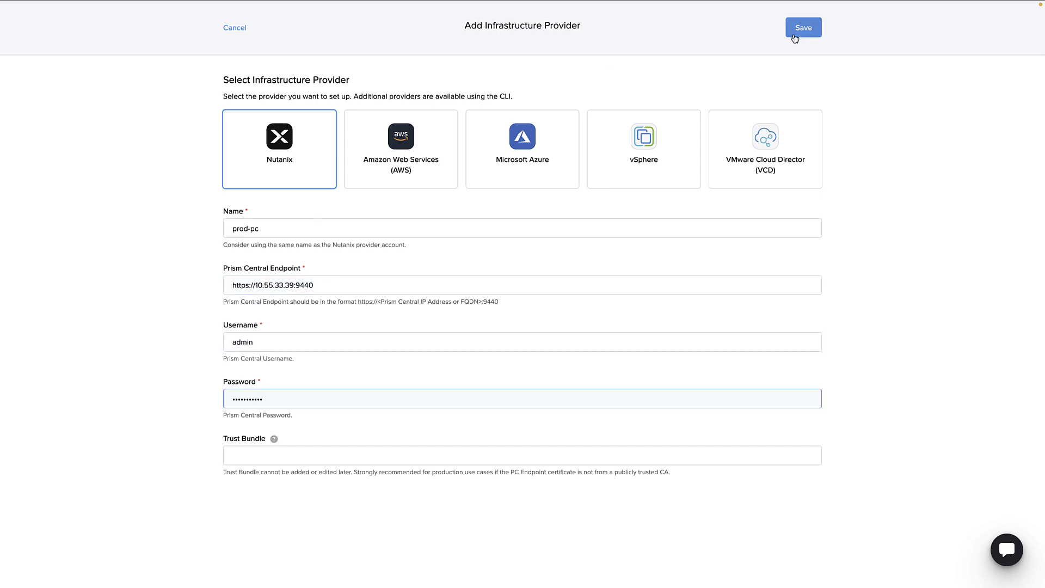
pyautogui.click(802, 27)
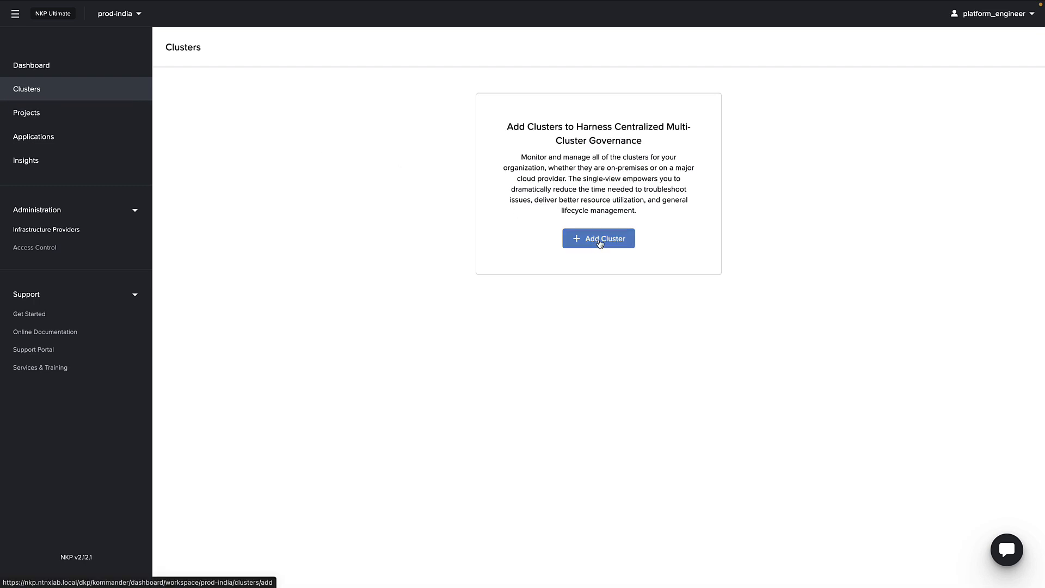
# Step: Start a new cluster with control plane on project NTNX, AOS cluster DM3-POC033 and the primary subnet
pyautogui.click(598, 238)
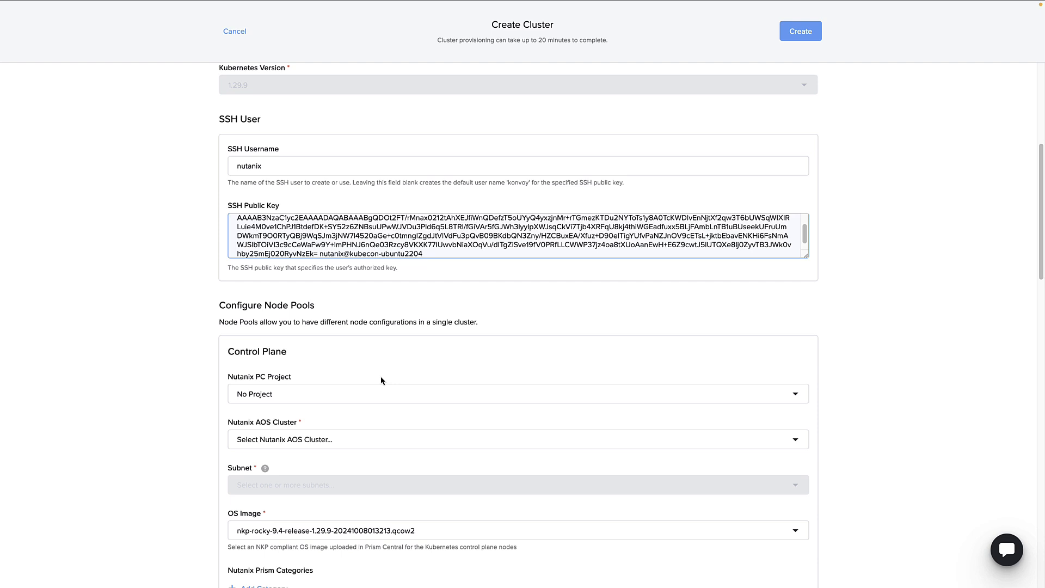
pyautogui.scroll(-3)
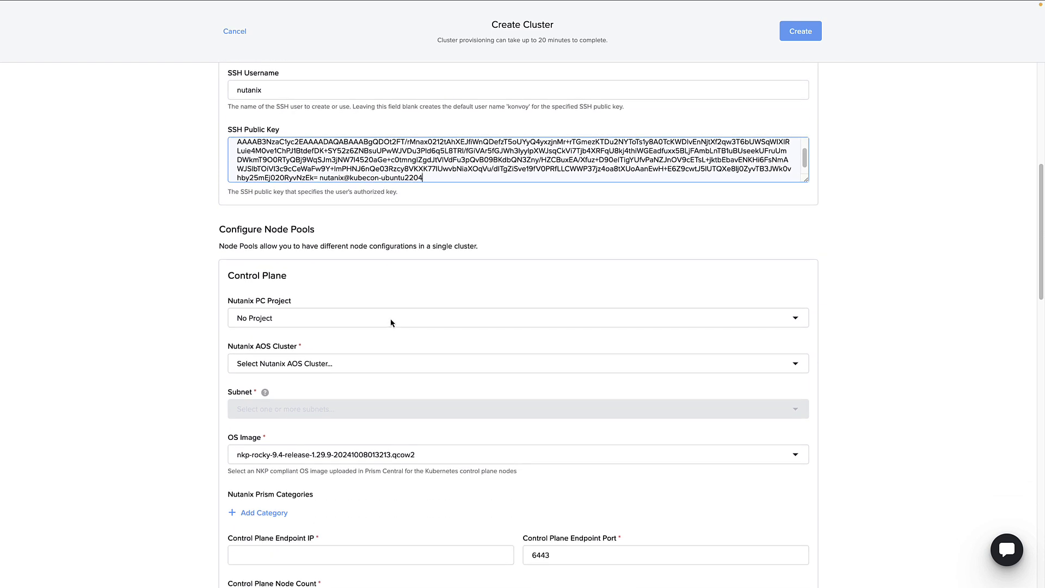
pyautogui.click(516, 317)
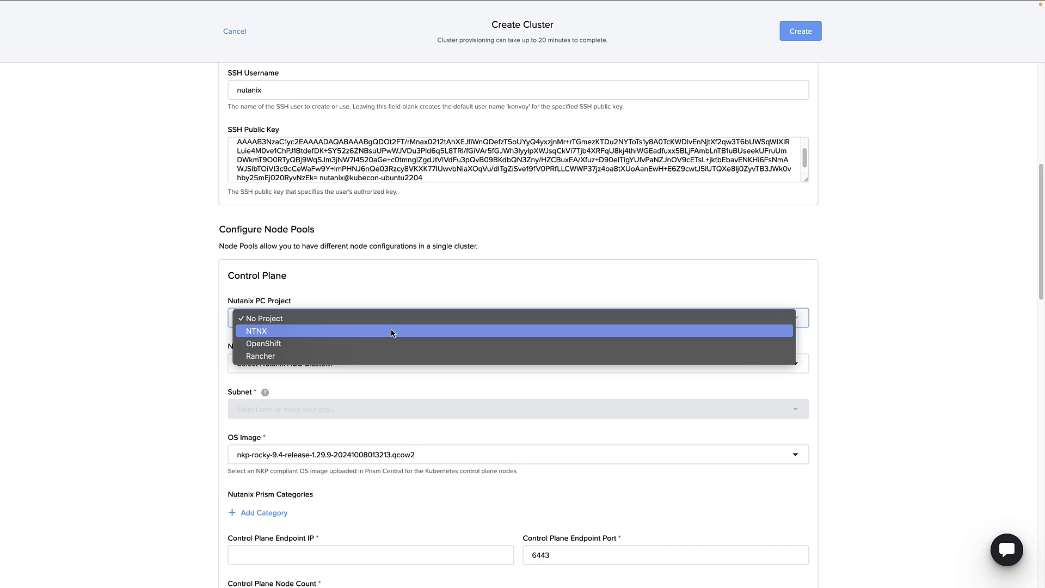
pyautogui.click(256, 331)
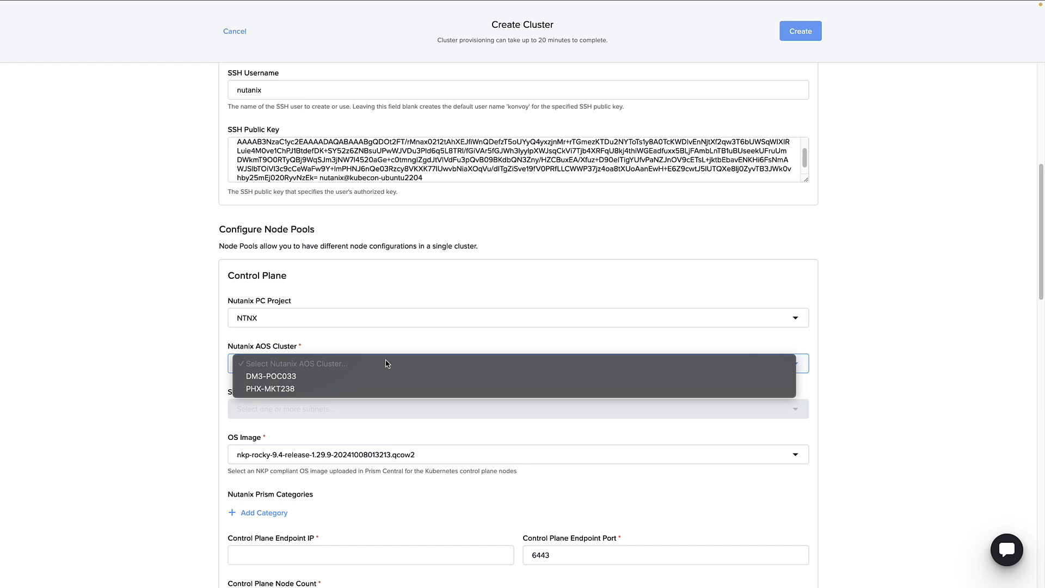
pyautogui.click(271, 376)
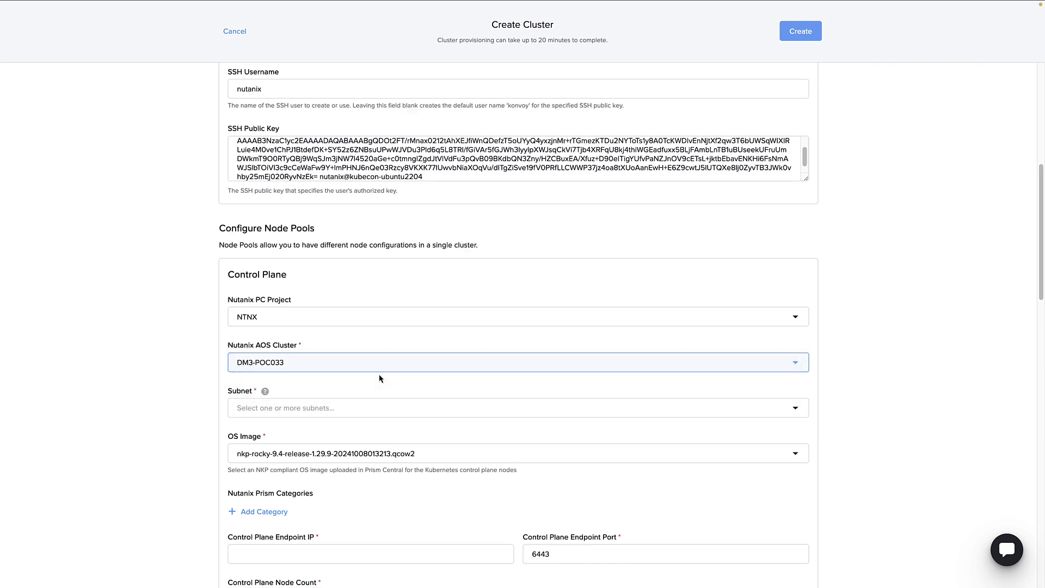
pyautogui.click(513, 407)
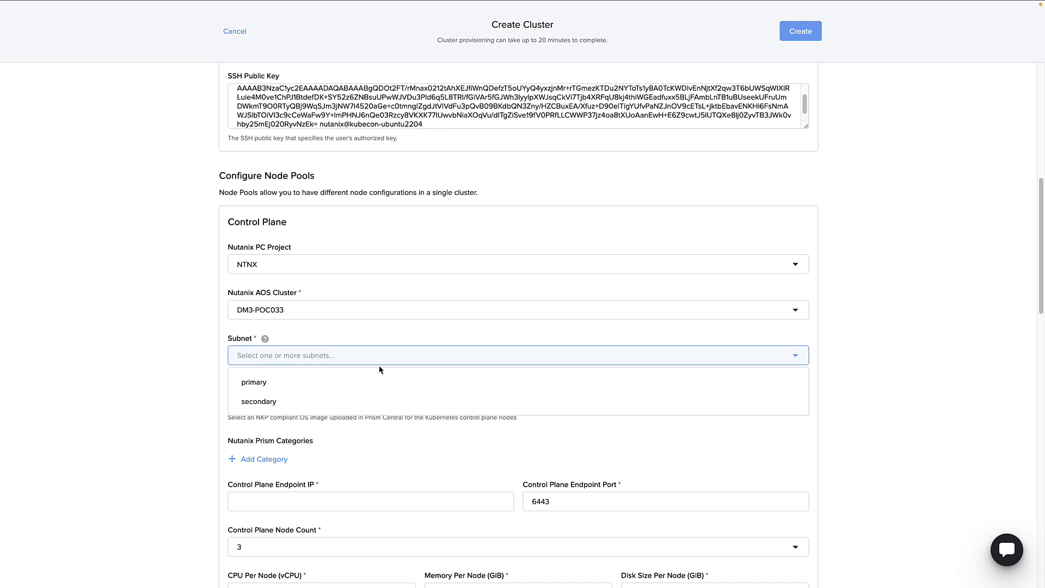
pyautogui.moveTo(381, 378)
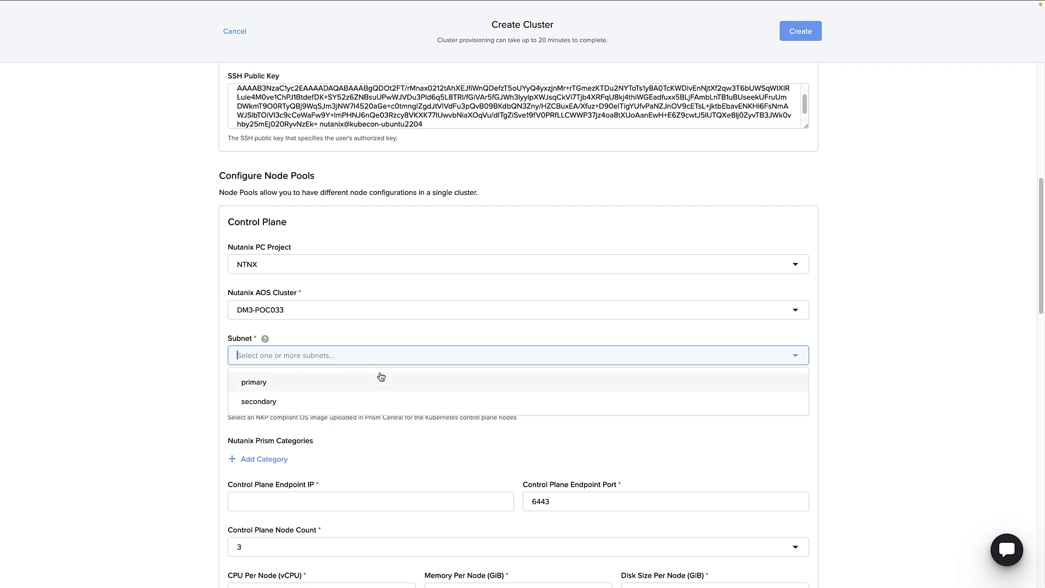
pyautogui.click(254, 382)
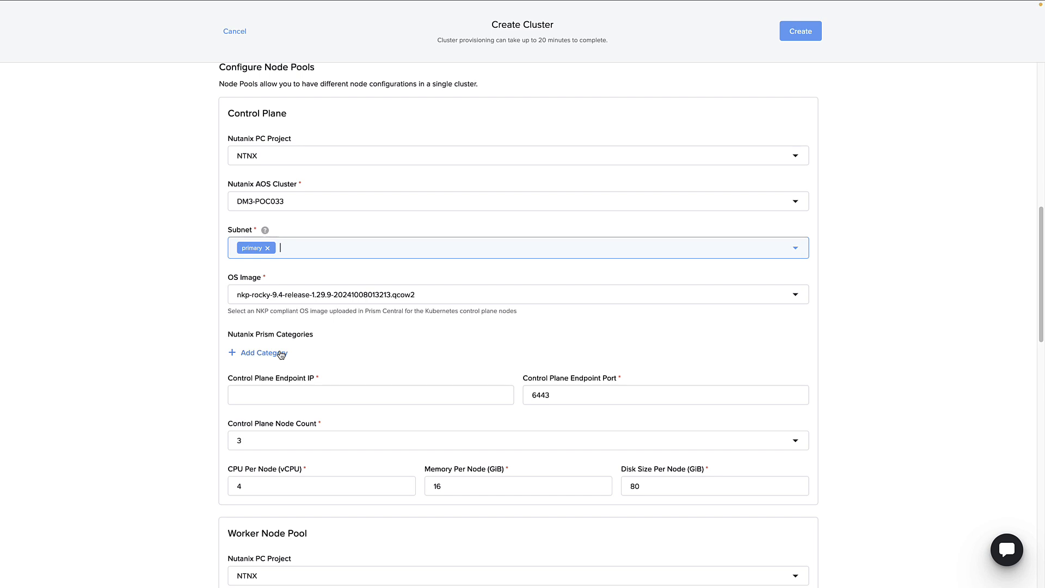
pyautogui.click(262, 351)
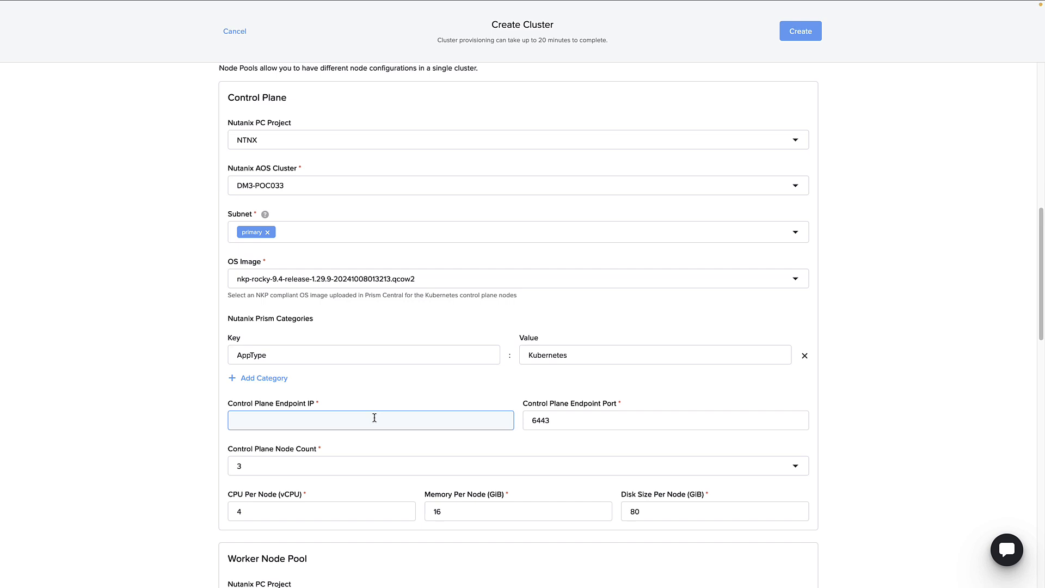
# Step: Set the control-plane endpoint IP to 10.55.33.60 and move down to the worker node pool
pyautogui.write('1')
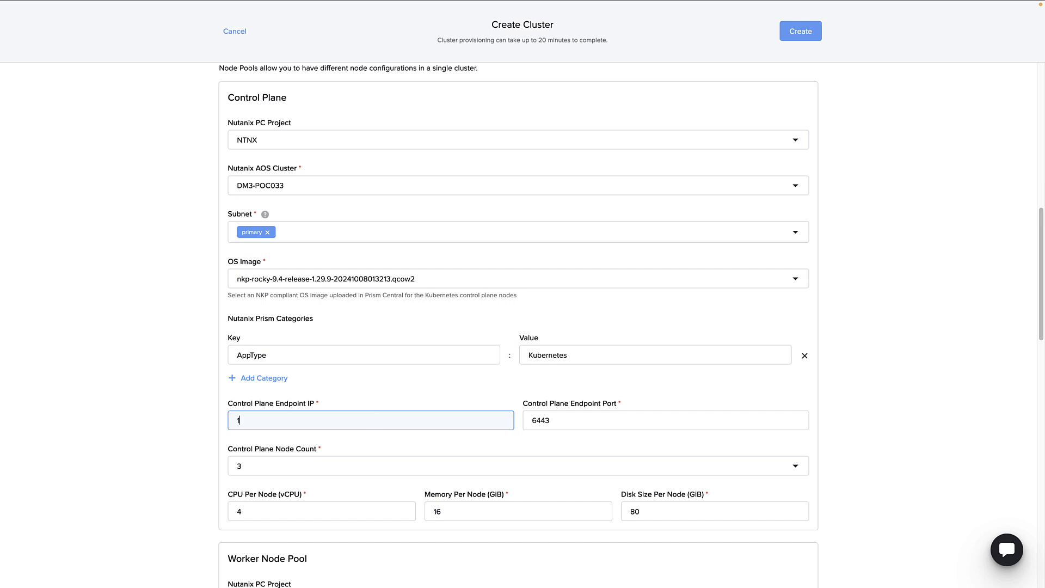
pyautogui.write('0.55.33.60')
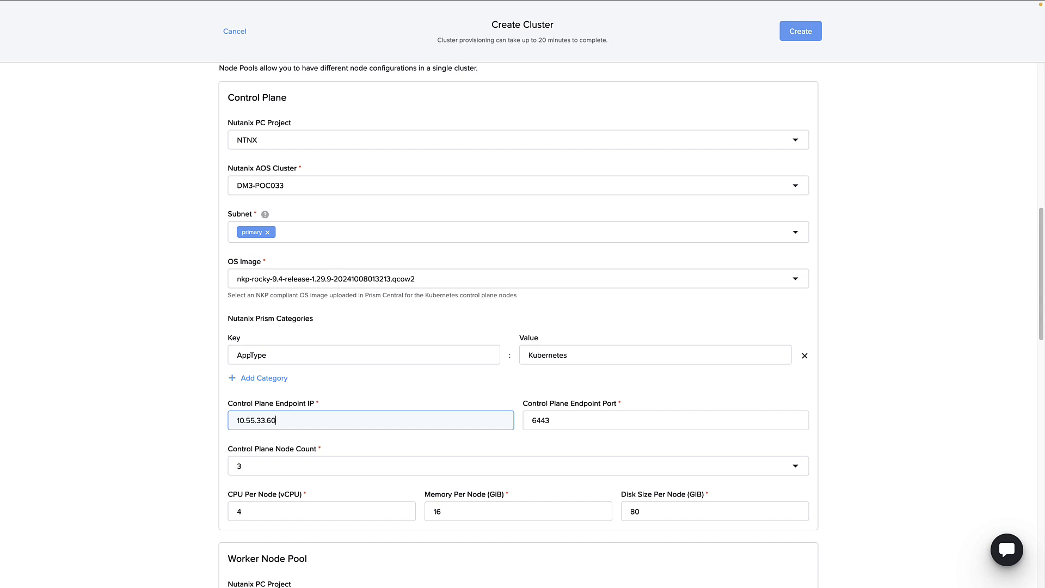
pyautogui.moveTo(421, 405)
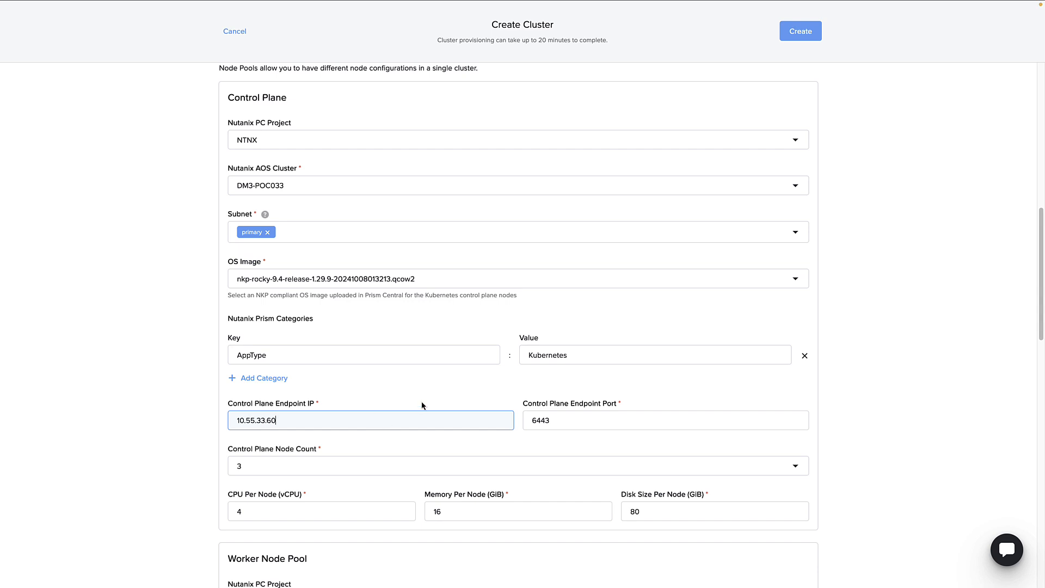
pyautogui.scroll(-3)
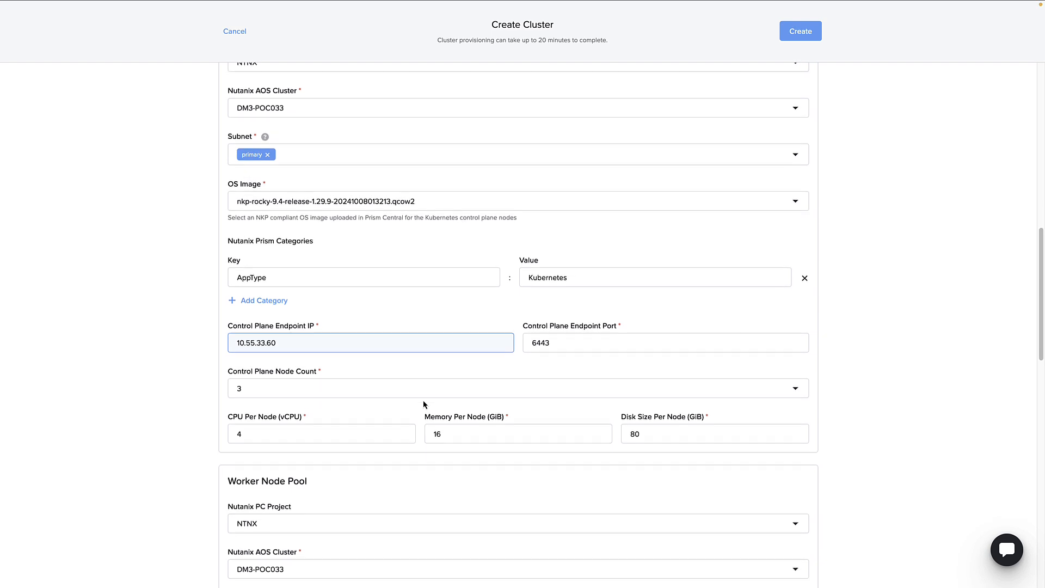
pyautogui.scroll(-3)
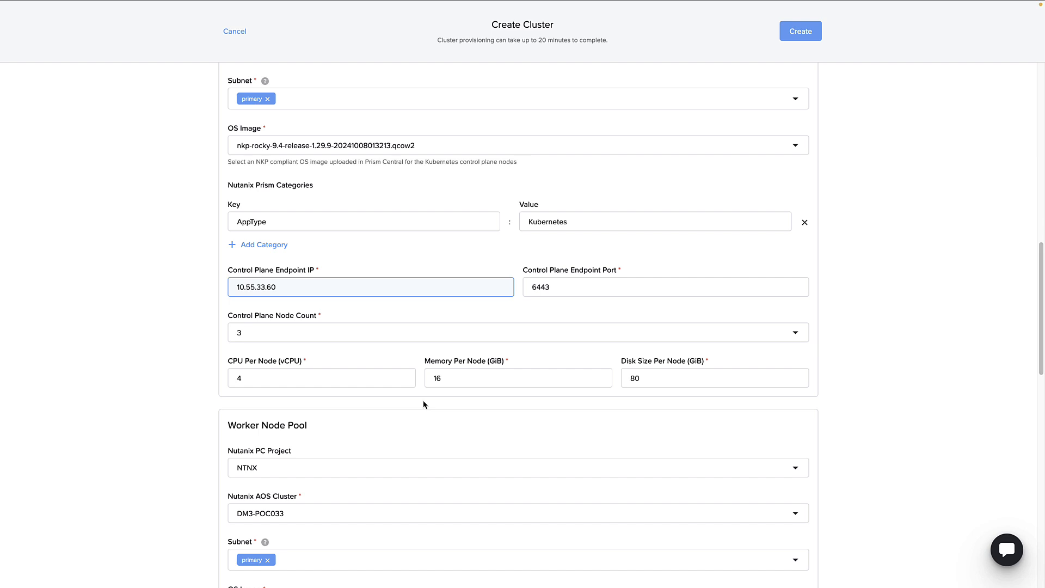
pyautogui.scroll(-3)
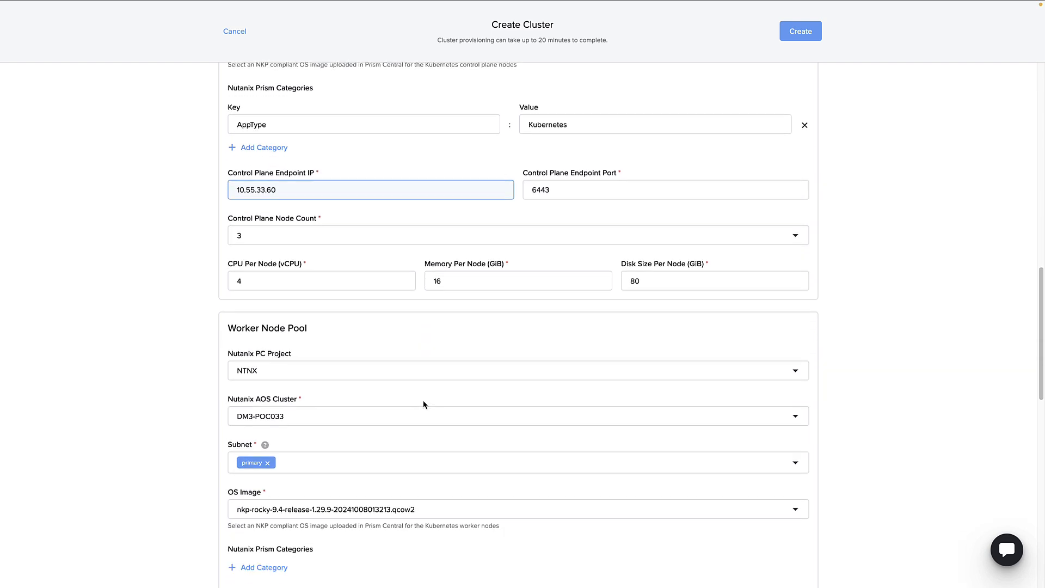
pyautogui.scroll(-3)
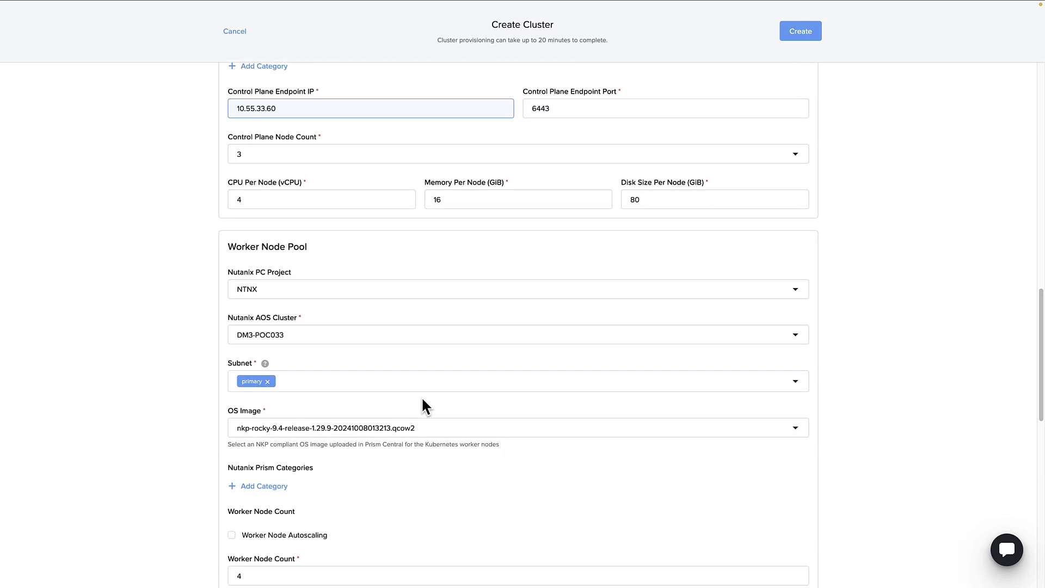
# Step: Tag the worker pool AppType: Kubernetes and enable autoscaling up to 7 nodes
pyautogui.click(264, 485)
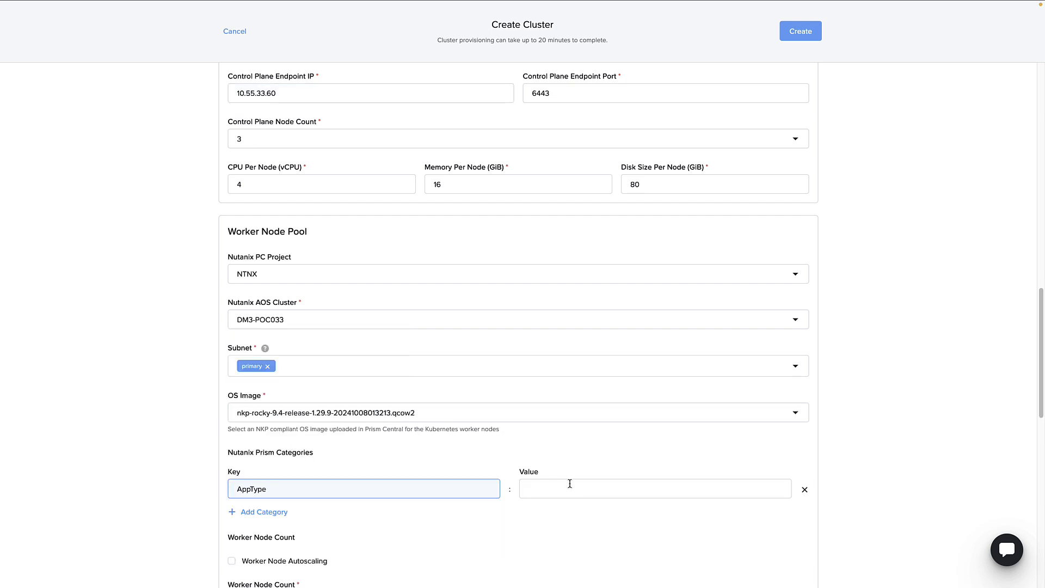
pyautogui.write('Kubernetes')
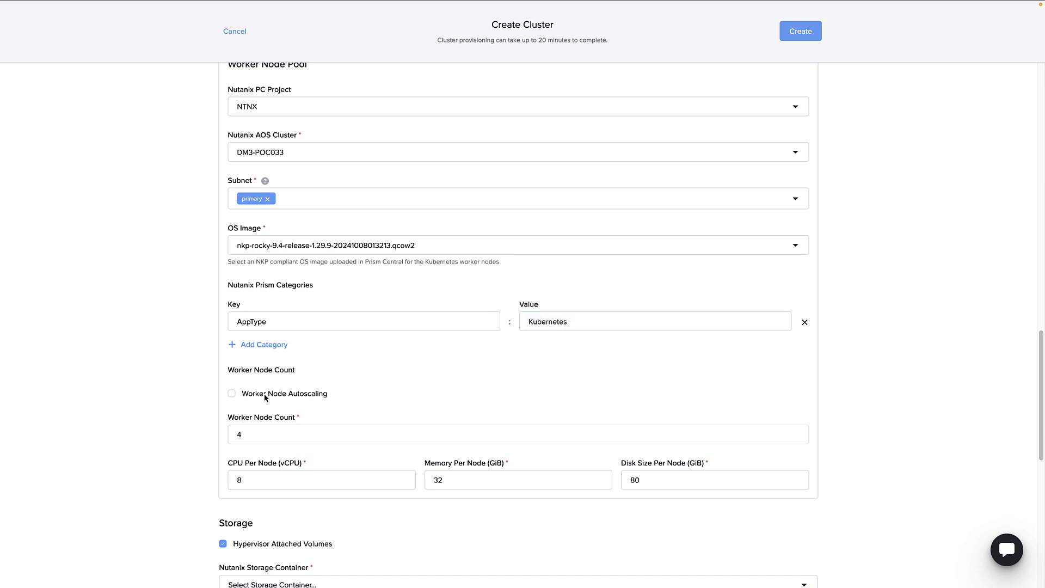
pyautogui.click(230, 393)
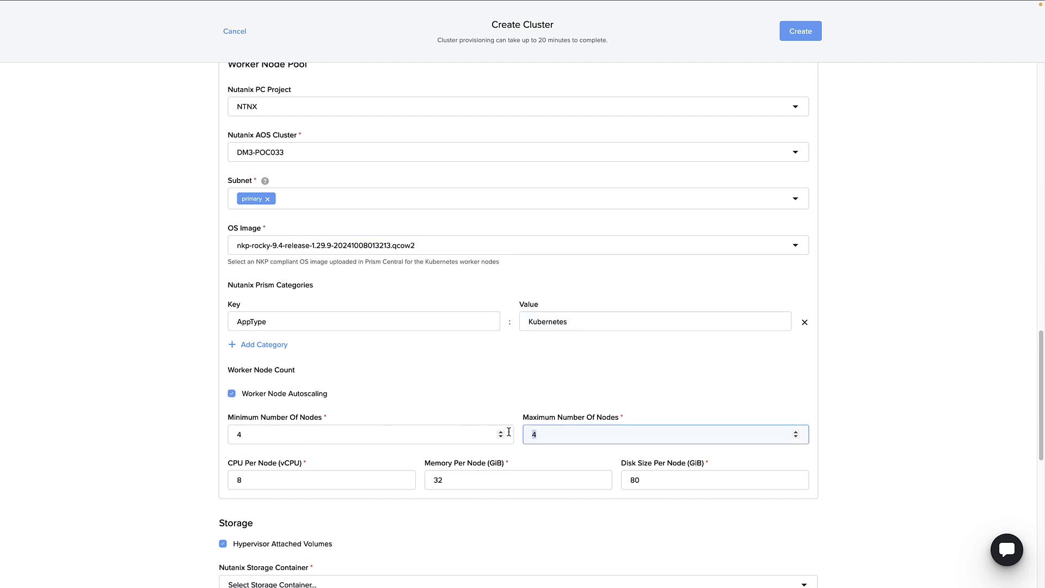
pyautogui.write('7')
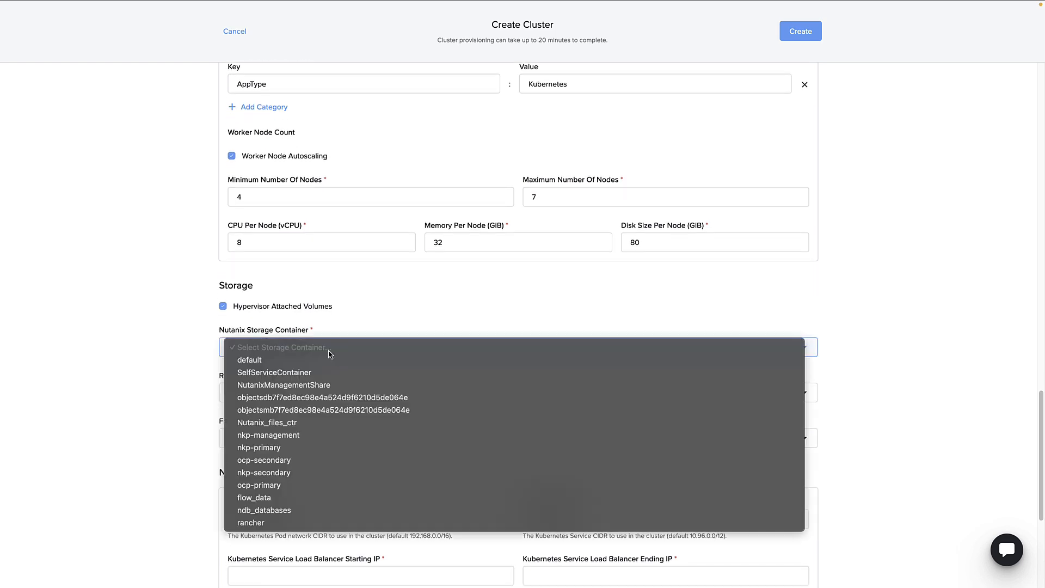
# Step: Use storage container nkp-secondary, load balancer range 10.55.33.61–10.55.33.65, and create the cluster
pyautogui.click(264, 472)
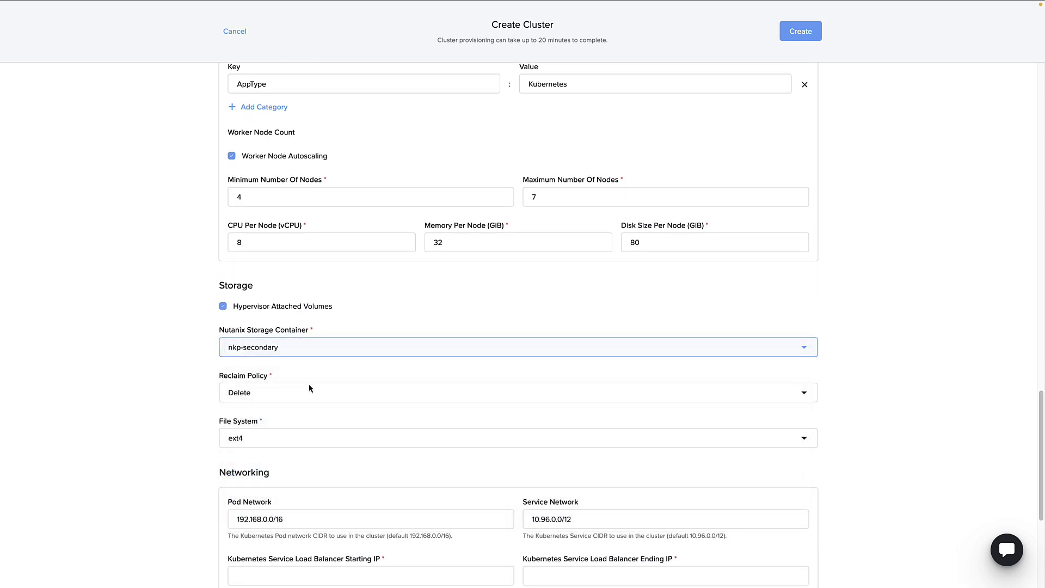
pyautogui.moveTo(313, 394)
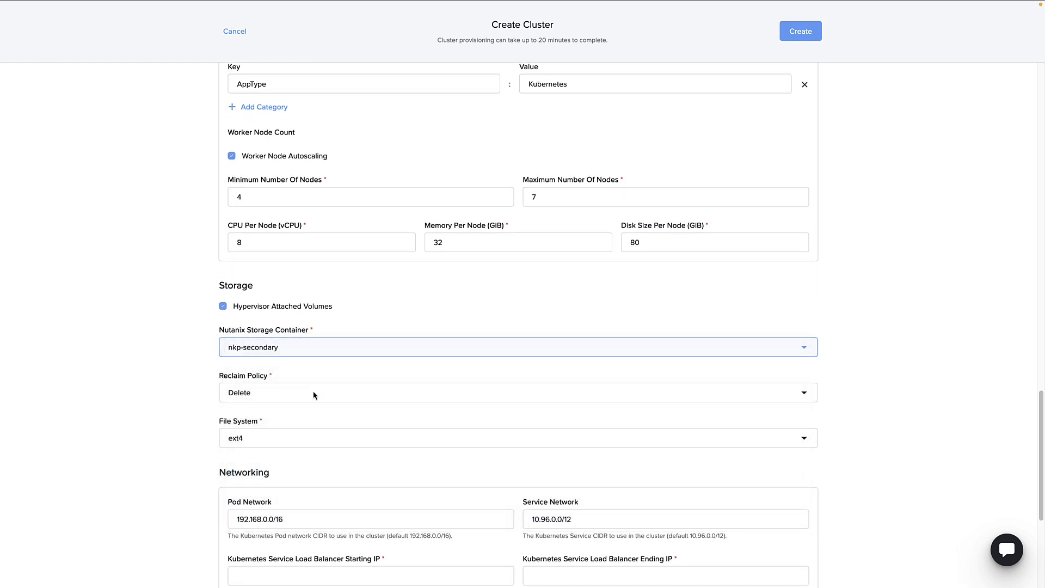
pyautogui.write('10.55.33.61')
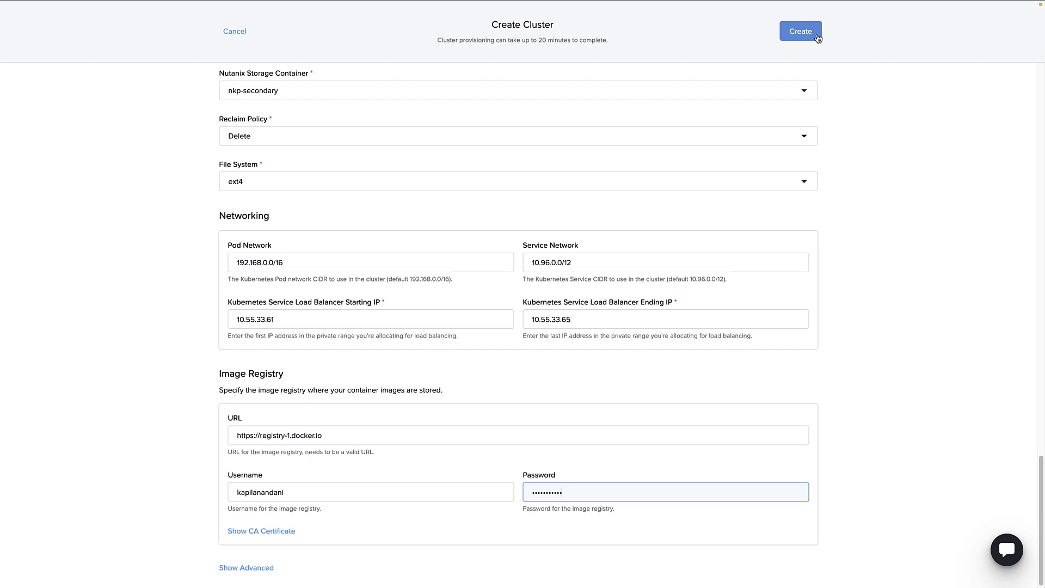
pyautogui.click(799, 31)
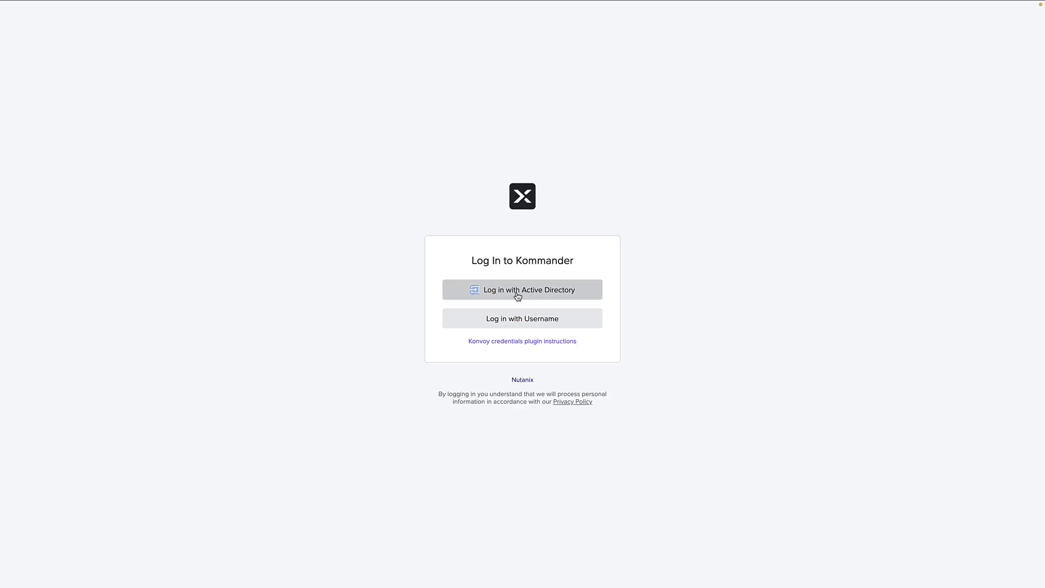
pyautogui.click(521, 318)
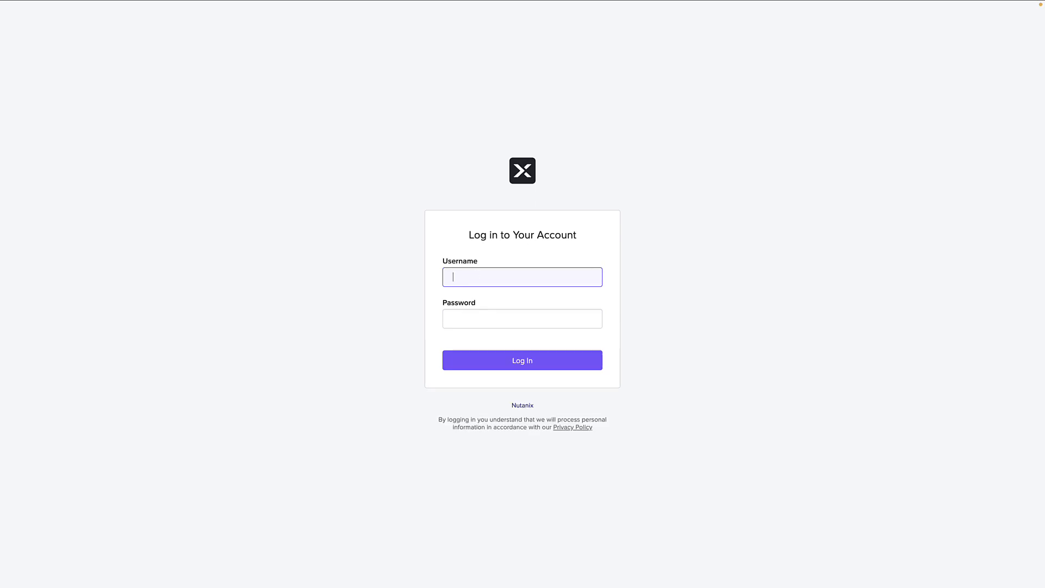
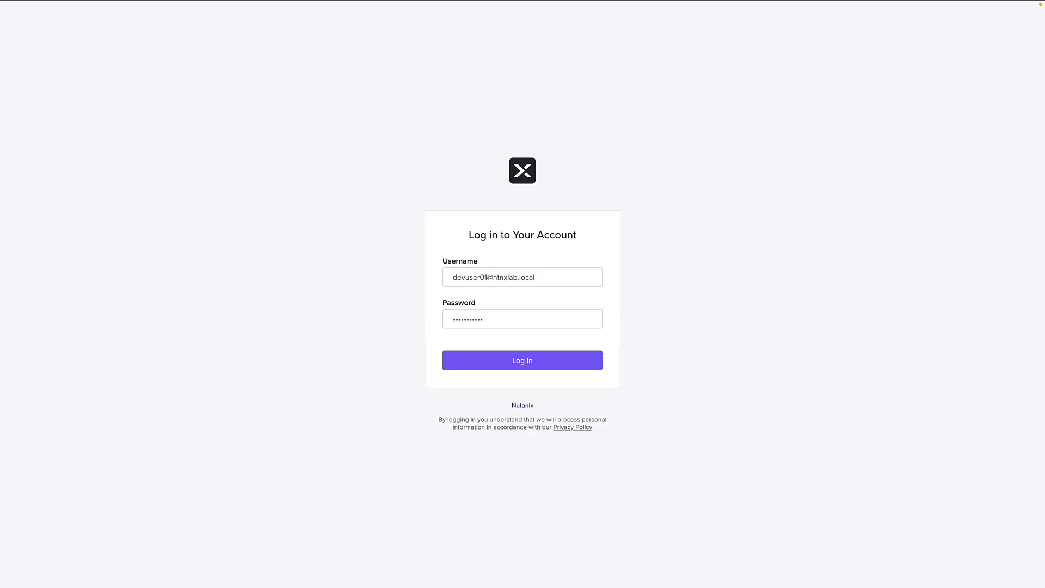
pyautogui.click(521, 360)
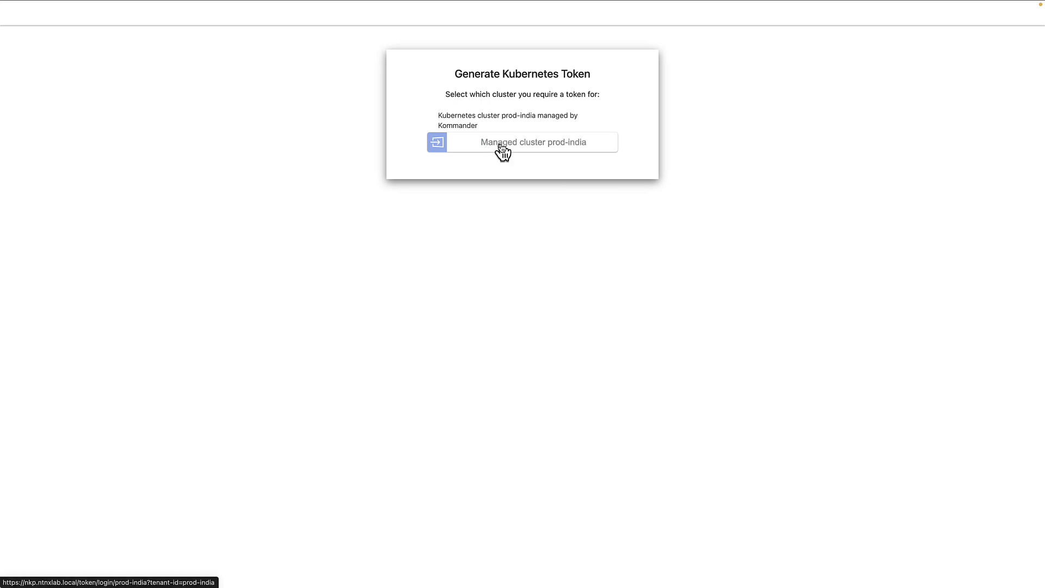